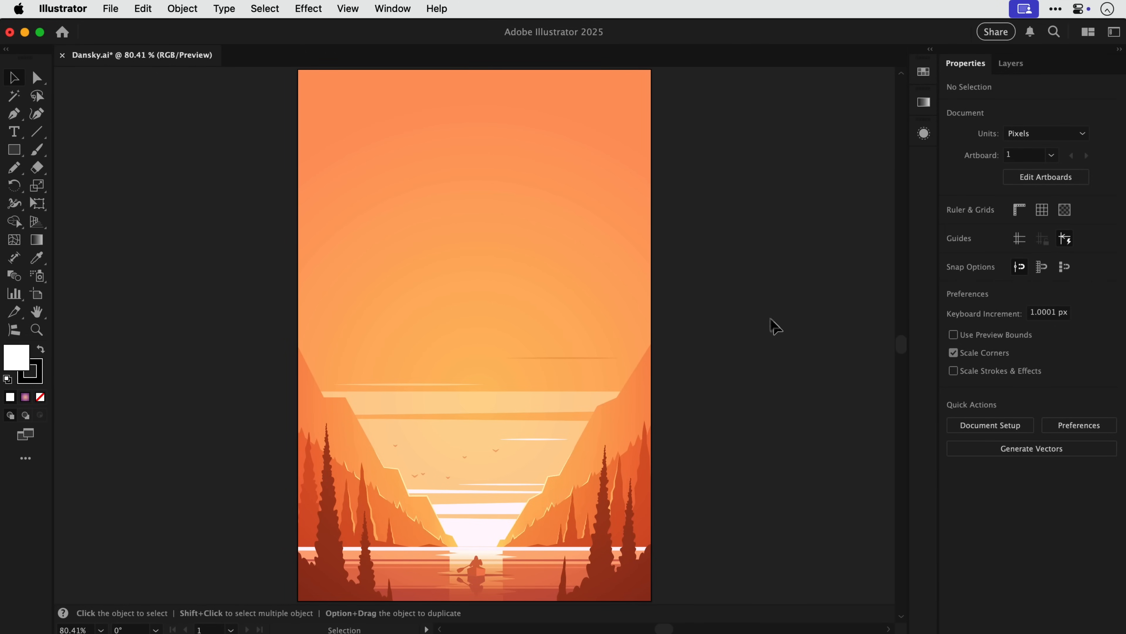
Select the landscape illustration on the artboard with the Selection tool.
left_click(392, 9)
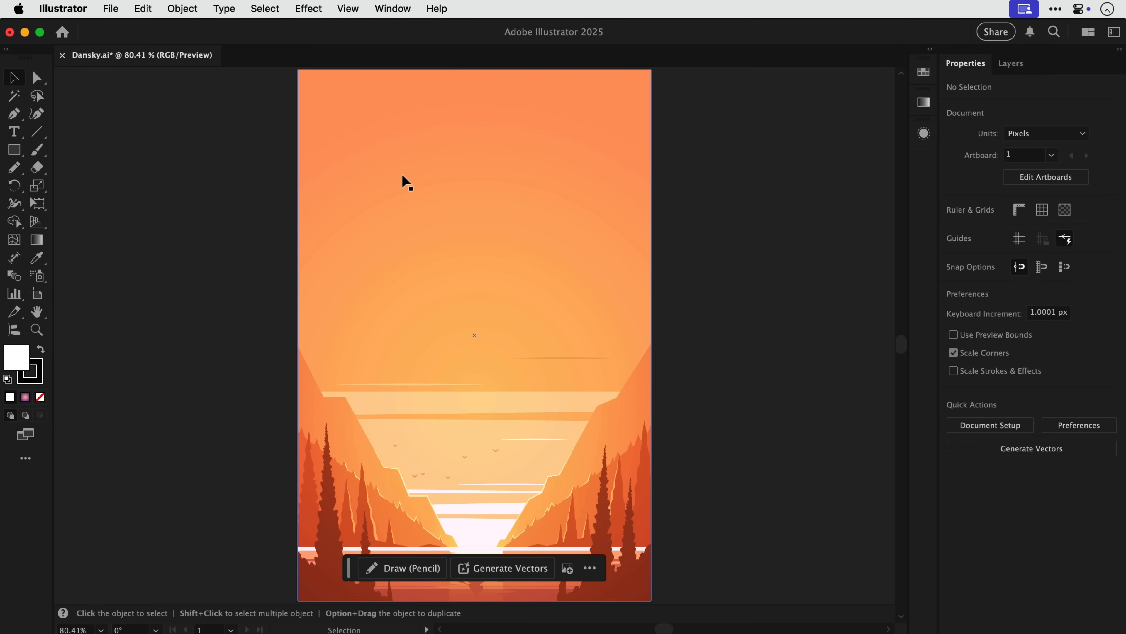
mouse_move(263, 336)
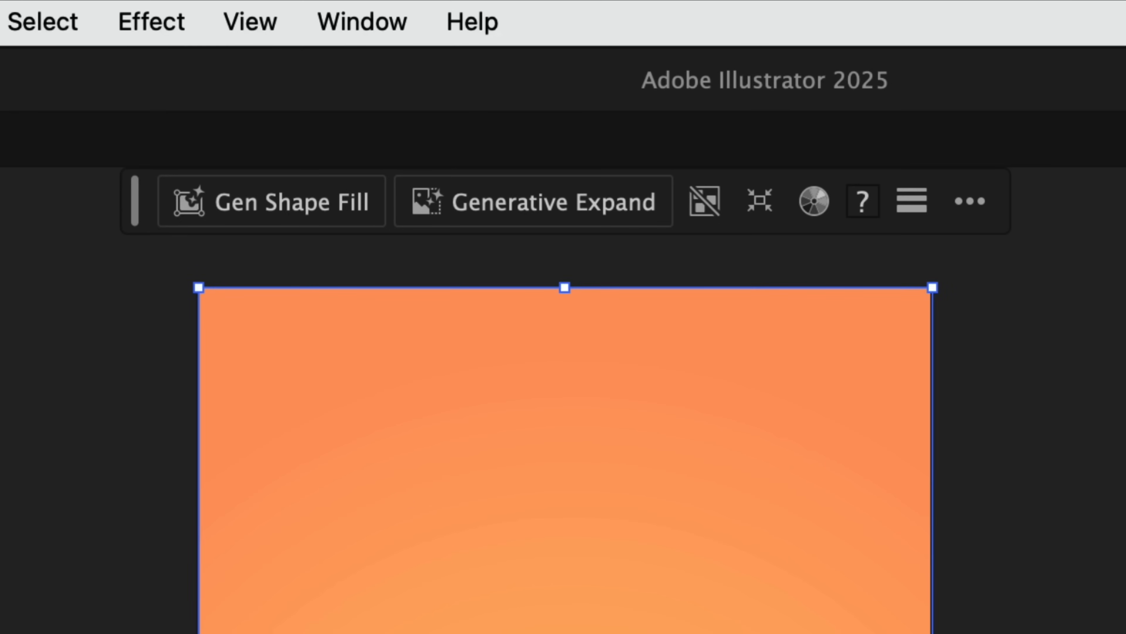
Use Generative Expand to stretch the scene wider and taller, then generate the new scenery.
left_click(533, 201)
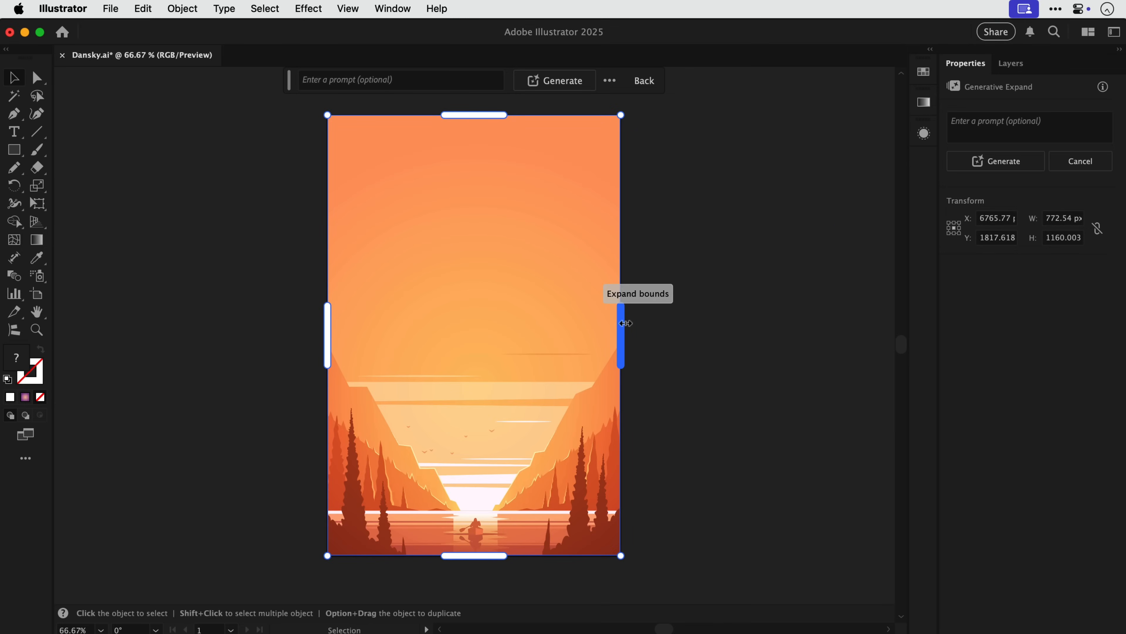
left_click_drag(620, 323, 787, 325)
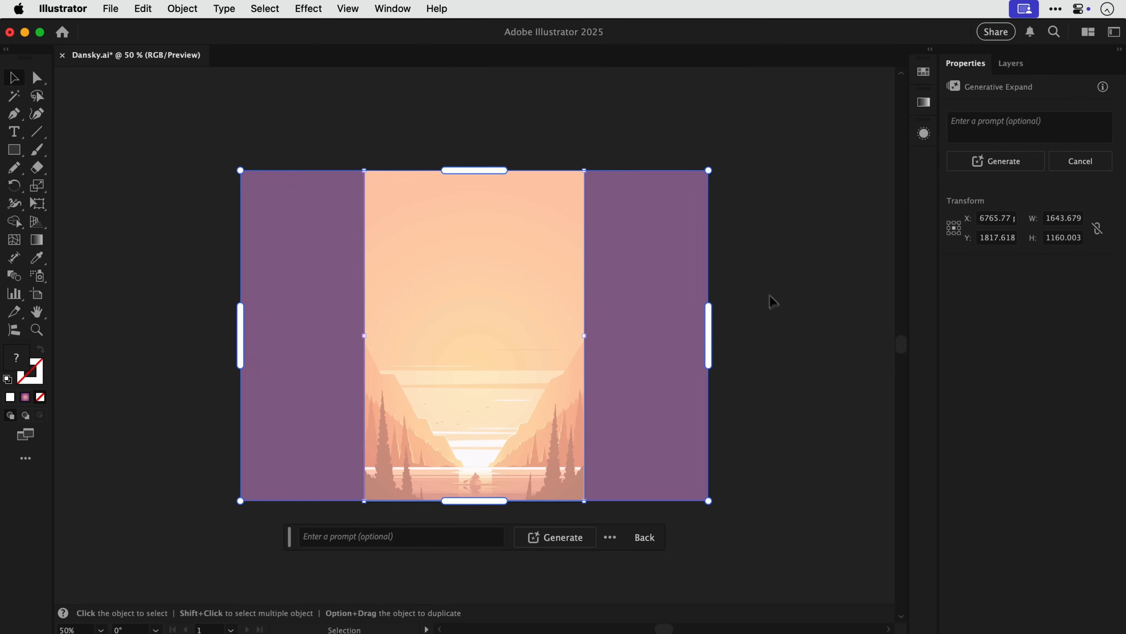
left_click_drag(707, 171, 762, 94)
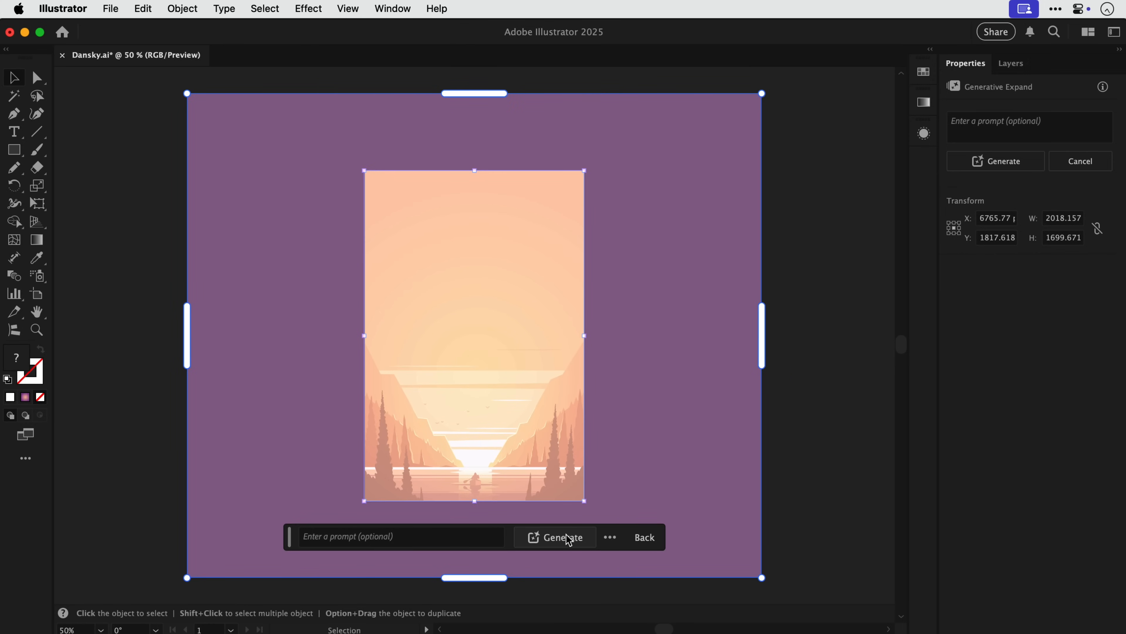
left_click(562, 537)
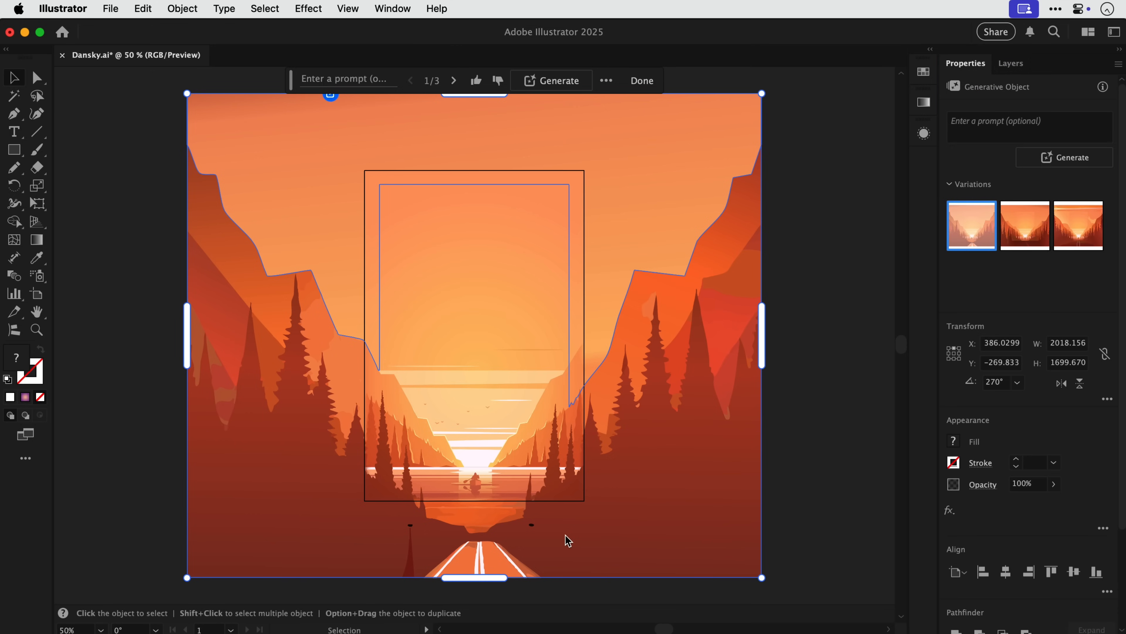
Apply the third generated variation, cancel a further enlargement, and select the expanded scene.
left_click(1024, 225)
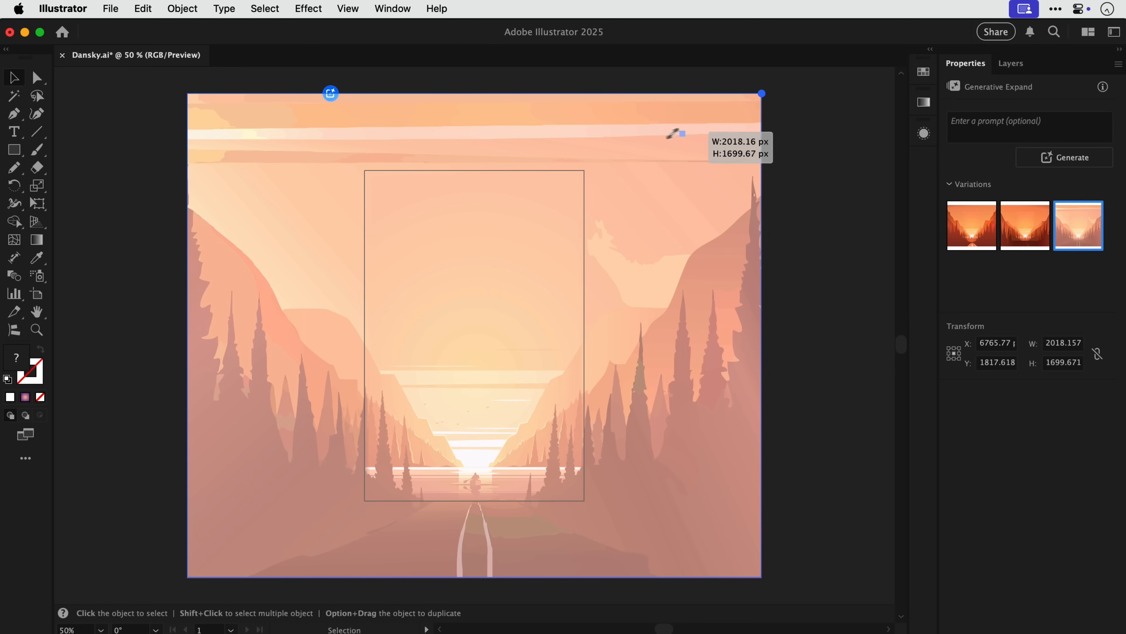
left_click_drag(761, 93, 792, 90)
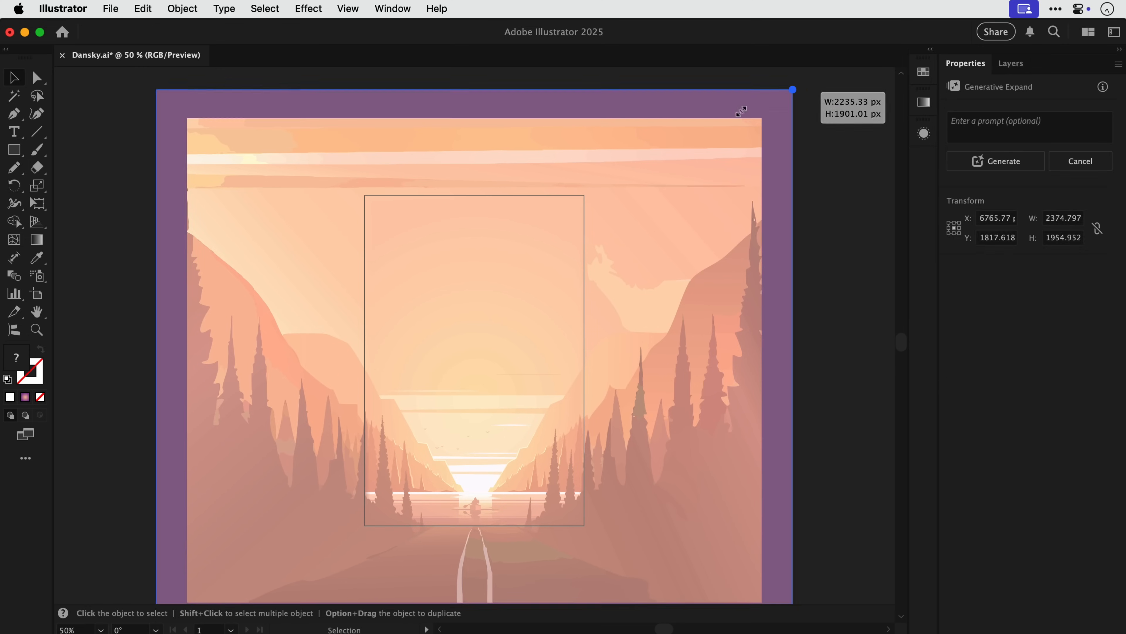
left_click(1003, 160)
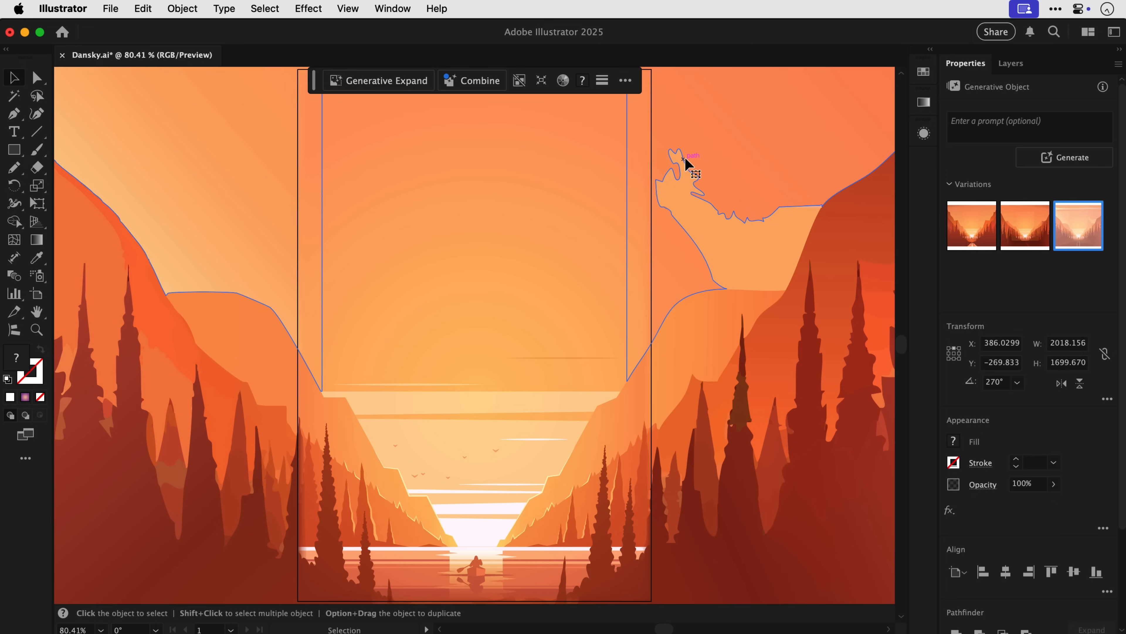
left_click(624, 80)
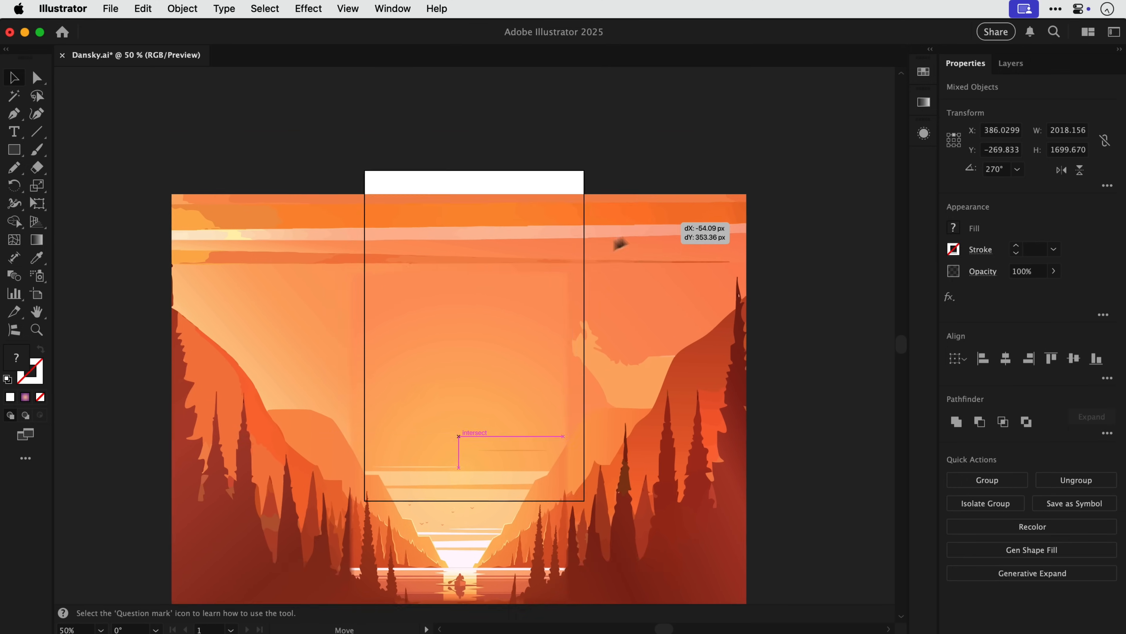
Scale up and tilt the expanded landscape, then bring up the Brushes panel.
left_click_drag(618, 240, 507, 249)
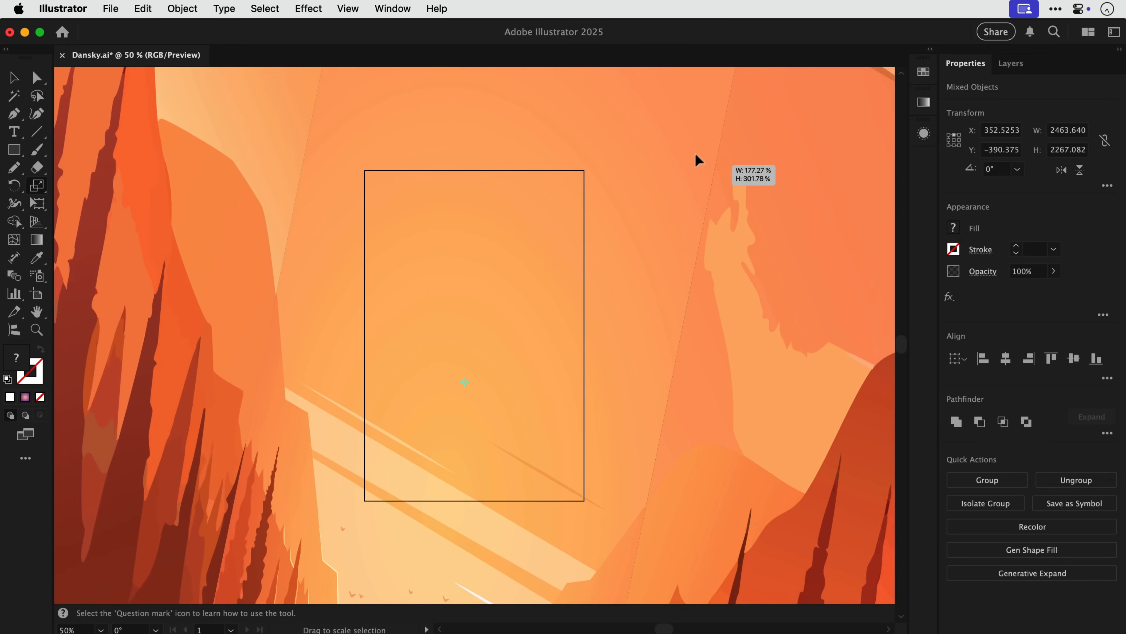
left_click(392, 9)
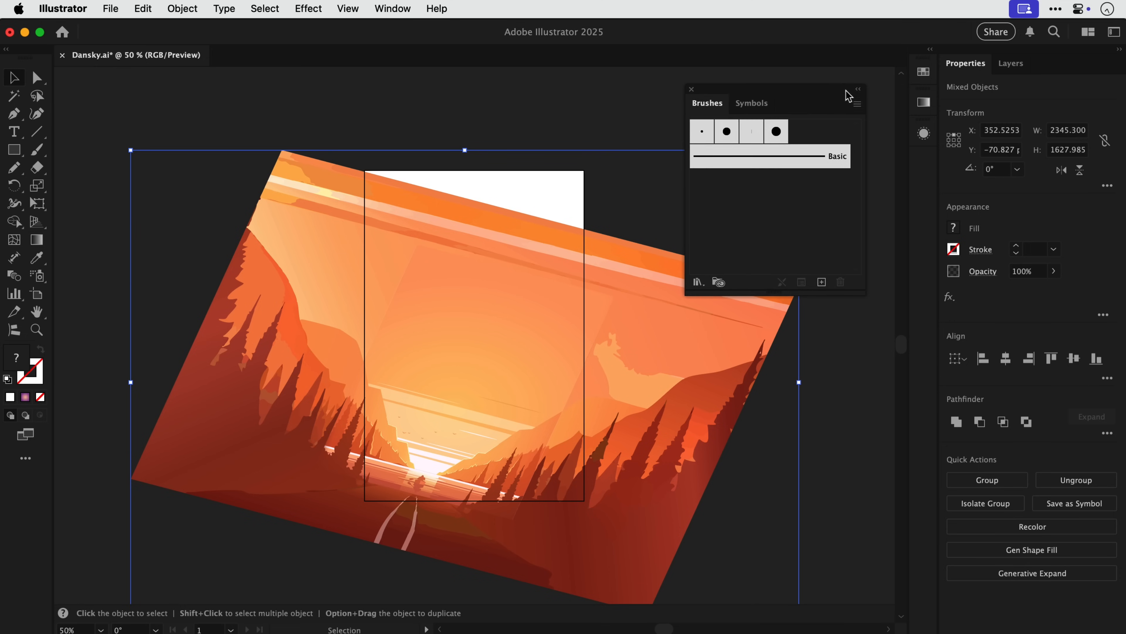
Load the Artistic_Calligraphic brush library and paint a test calligraphic stroke on the artboard.
left_click(858, 103)
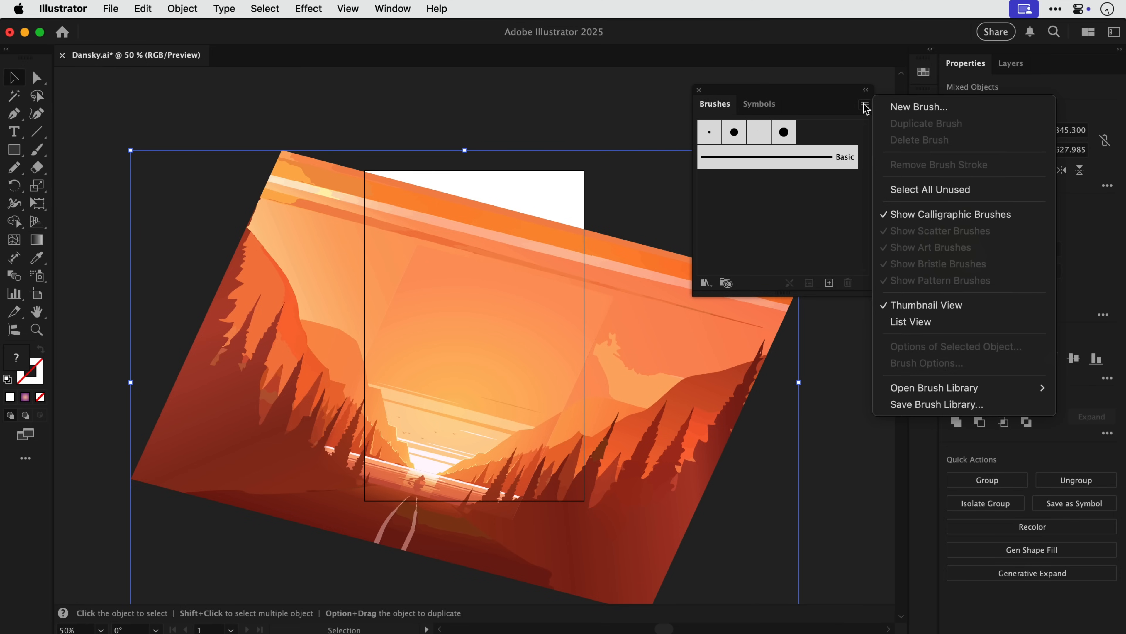
mouse_move(934, 388)
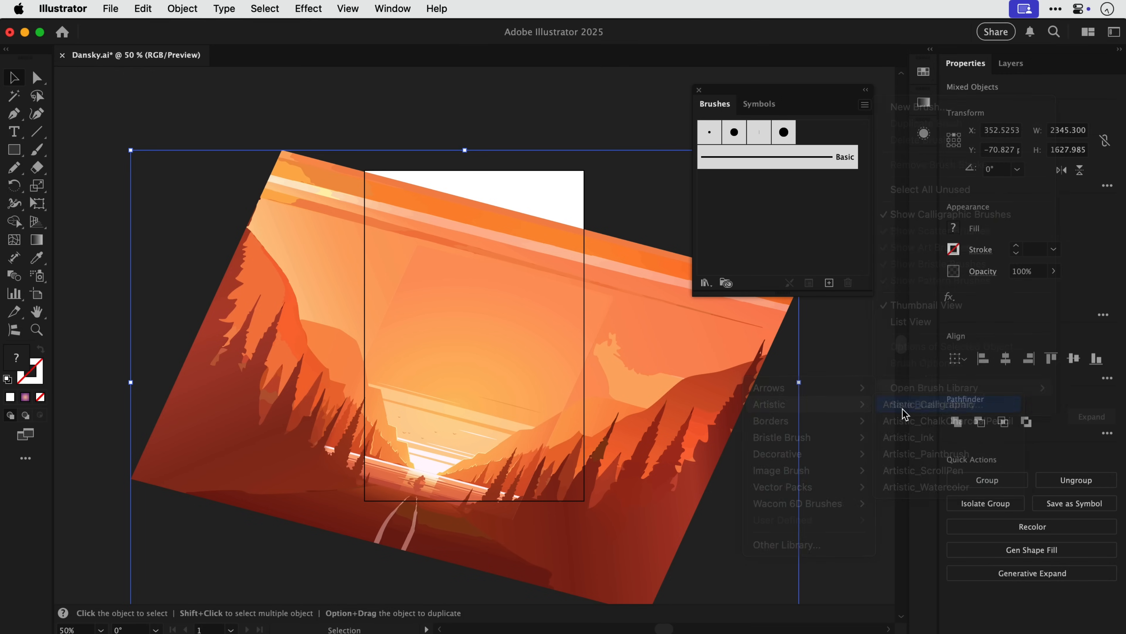
left_click(931, 404)
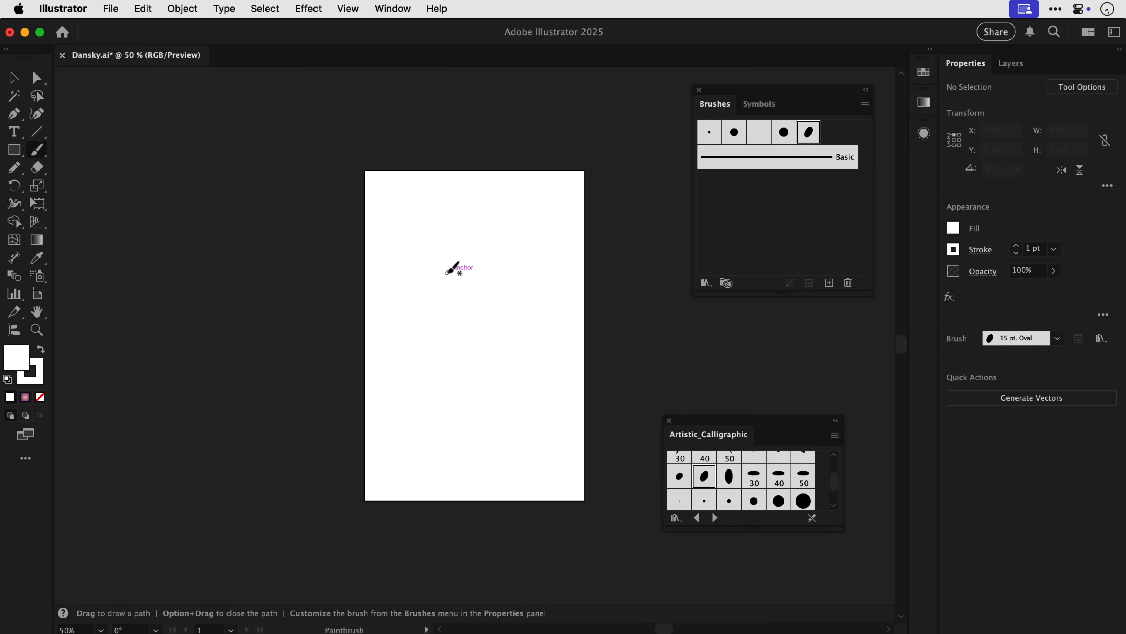
left_click_drag(458, 268, 483, 431)
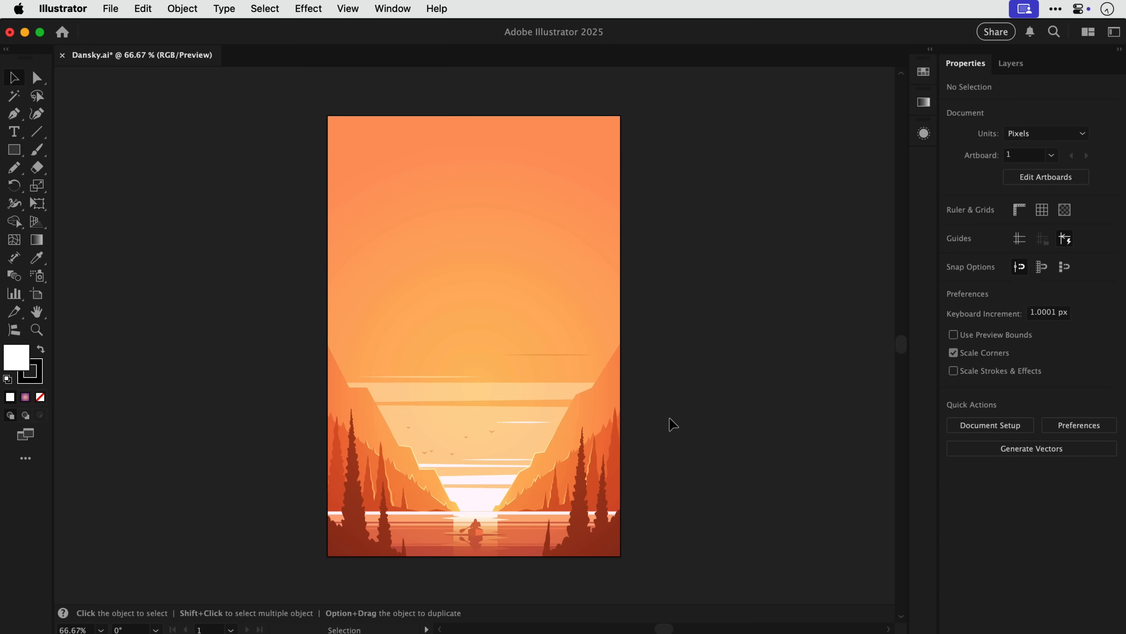
Sketch a freehand Pencil line in the sky and bring up the Pencil Tool Options.
left_click(39, 397)
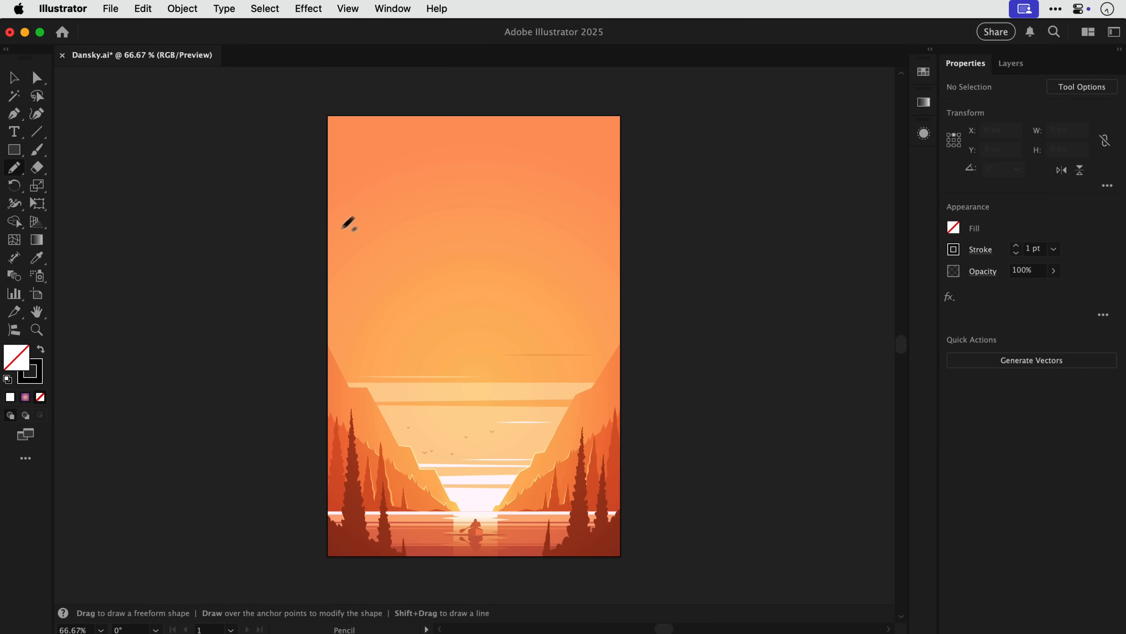
left_click_drag(349, 223, 518, 208)
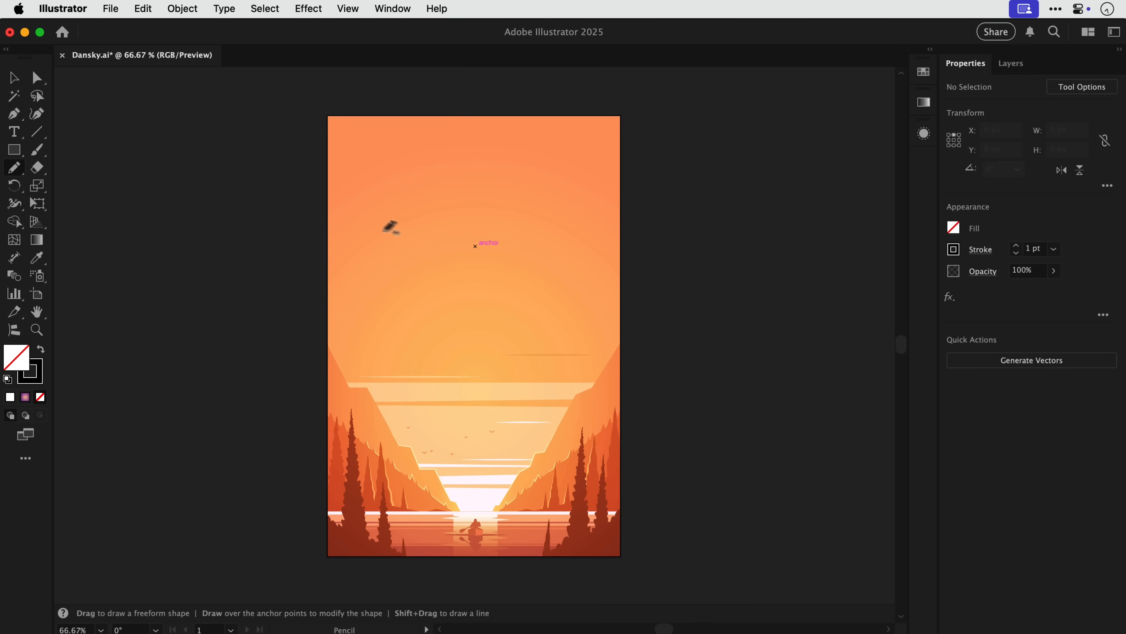
double_click(13, 168)
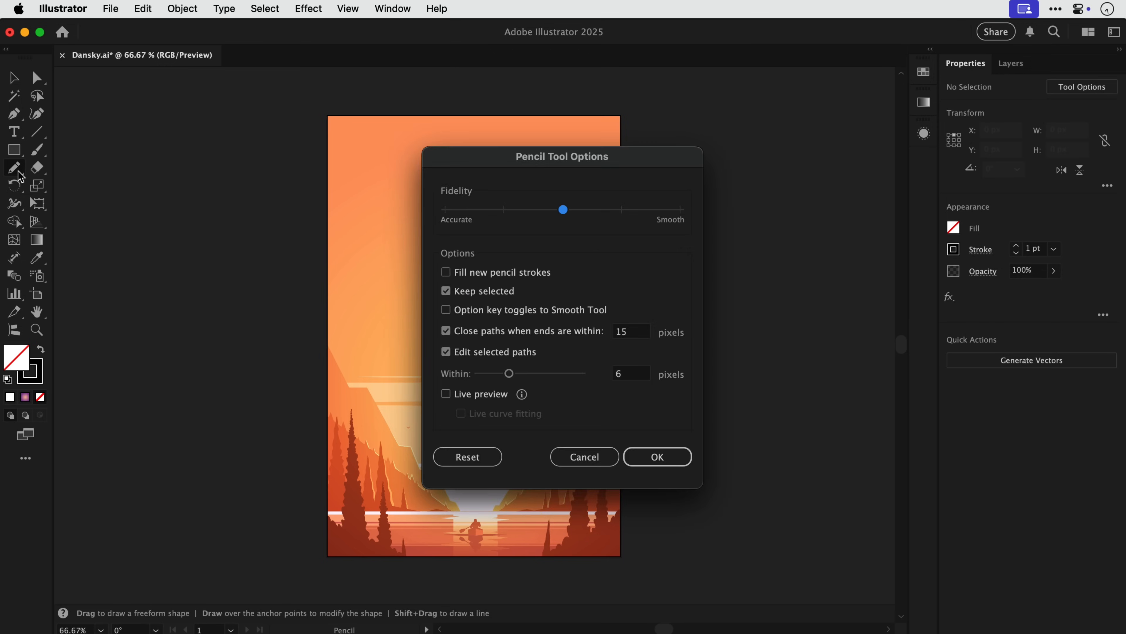
Draw a looping pencil squiggle over the sky, toggle Live curve fitting, and deselect the path.
left_click_drag(563, 210, 683, 210)
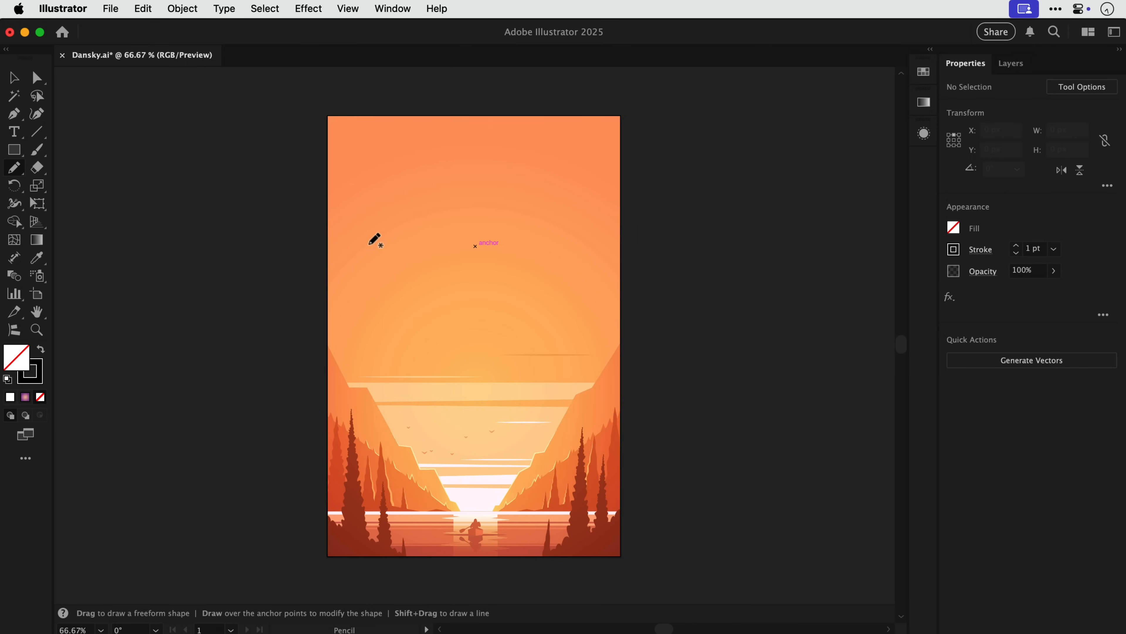
left_click_drag(373, 242, 503, 303)
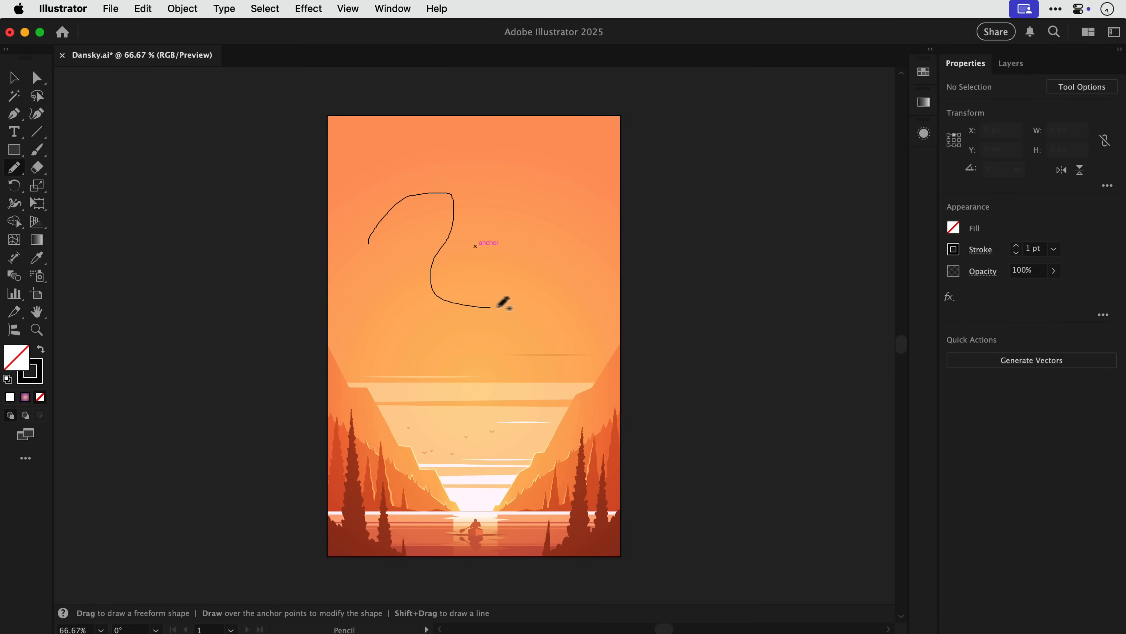
left_click_drag(496, 304, 509, 273)
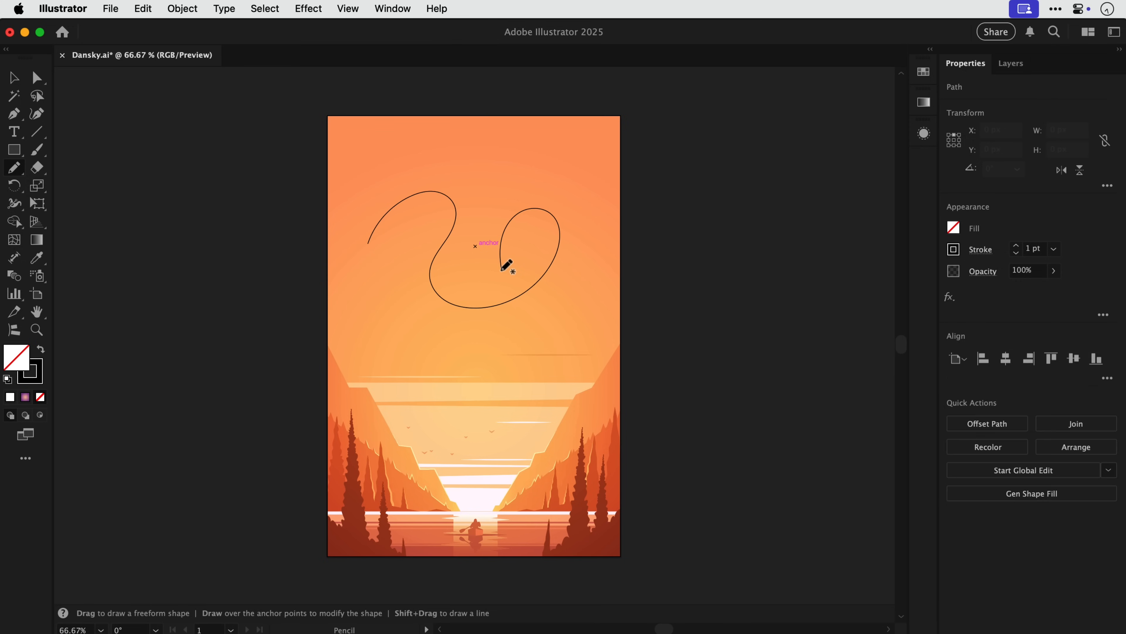
double_click(13, 166)
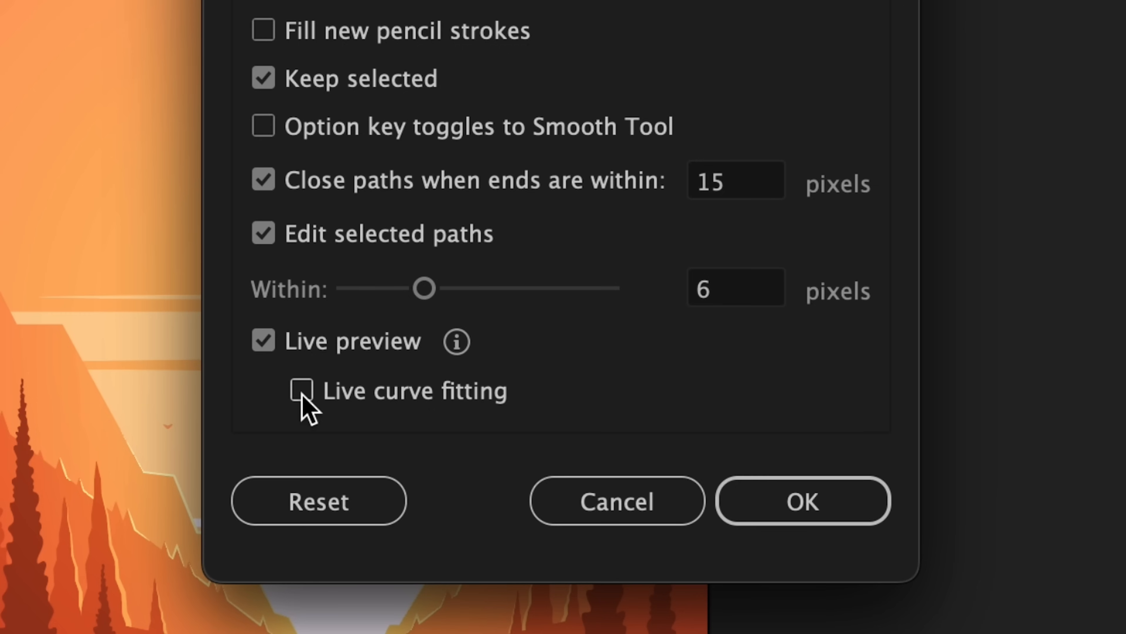
left_click(803, 500)
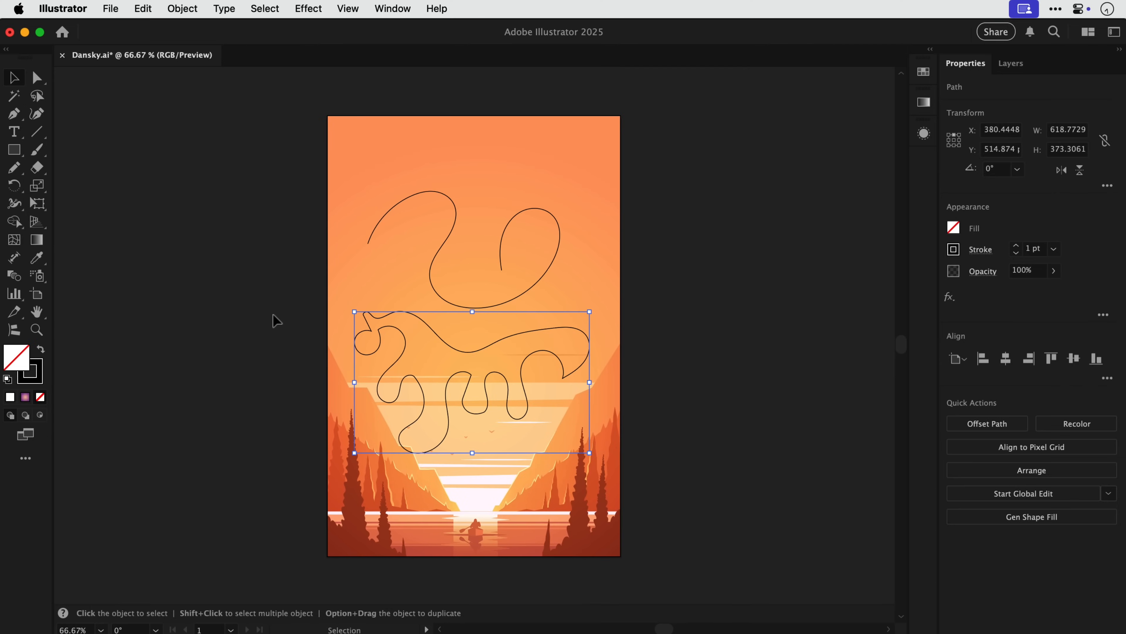
left_click(276, 321)
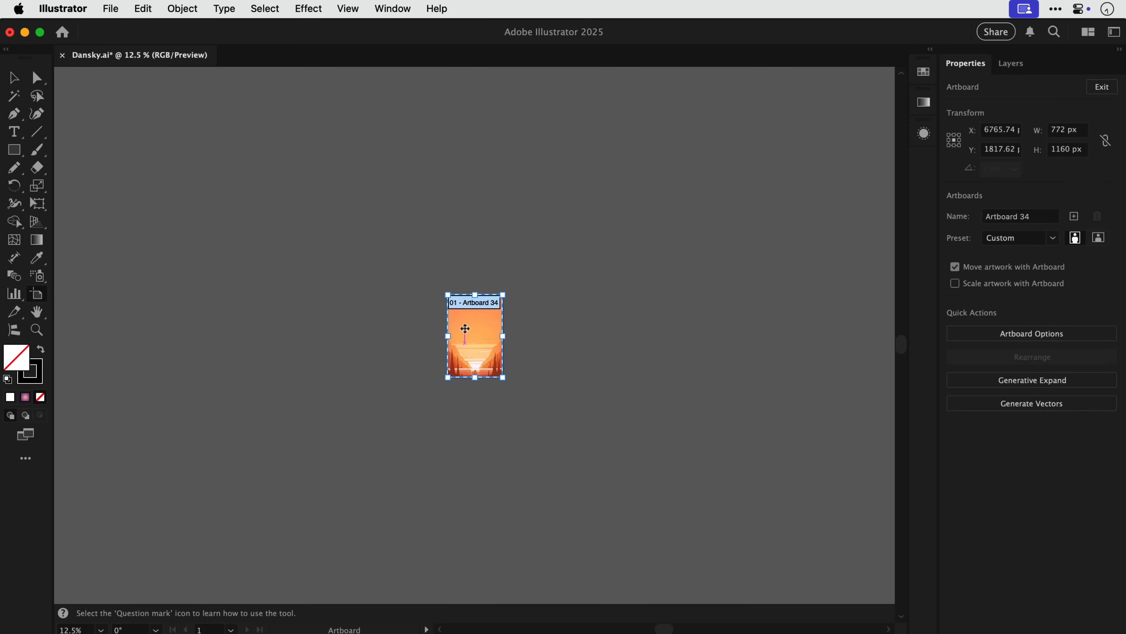
Add artboards in a row and paste the landscape copy onto the blank sixth artboard.
left_click_drag(474, 336, 681, 336)
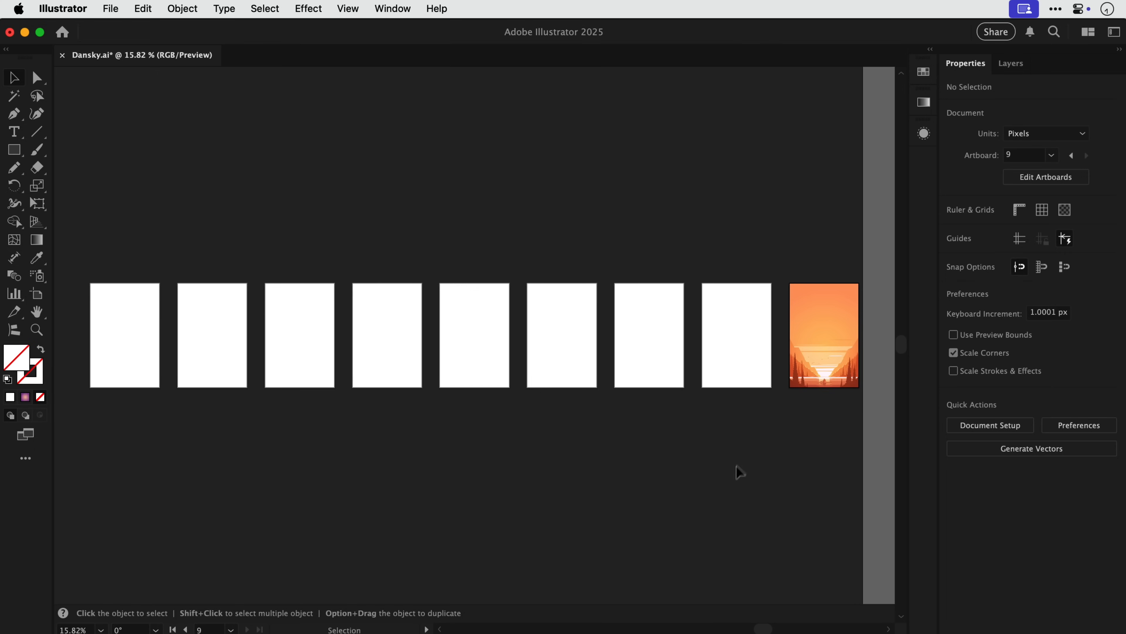
left_click(823, 335)
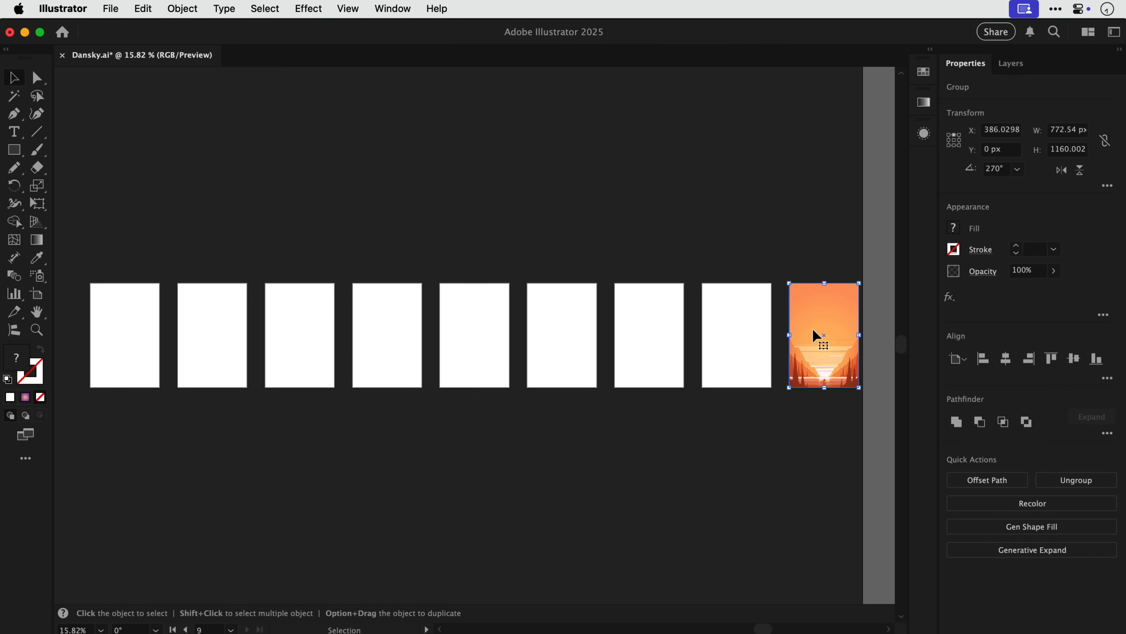
mouse_move(478, 336)
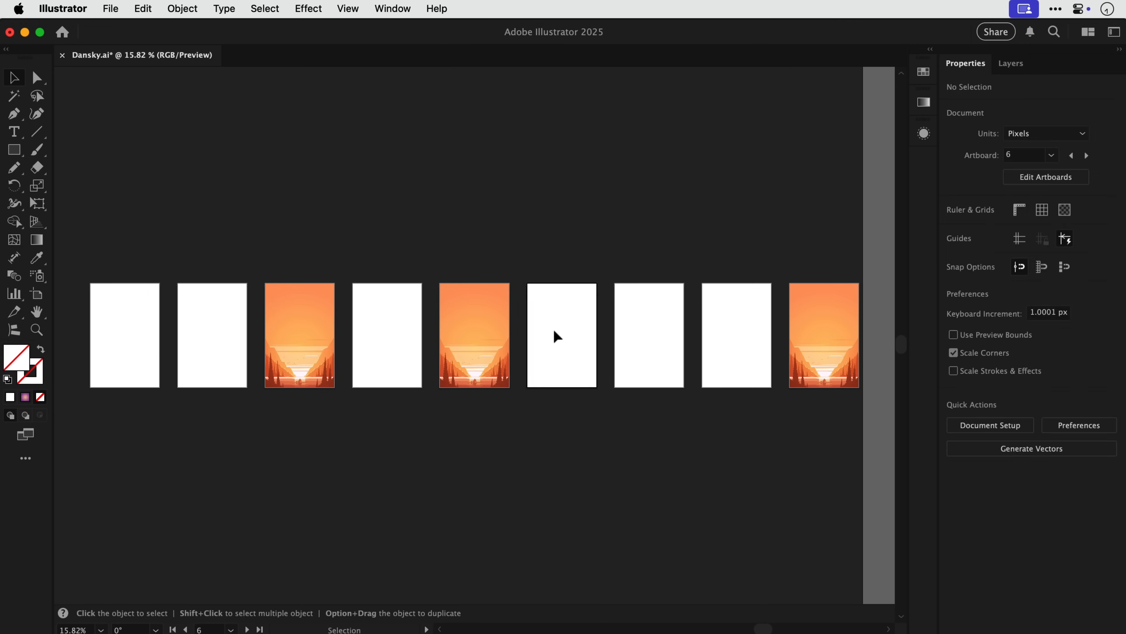
left_click(125, 335)
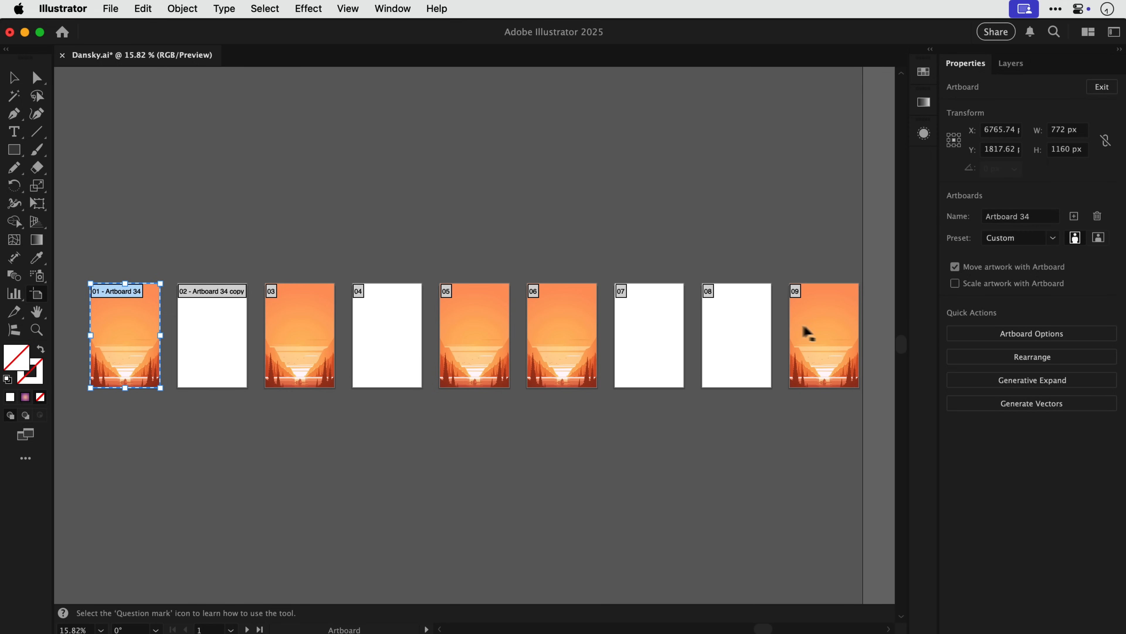
Rearrange the artboards into 3 columns with 110 px spacing, moving artwork with them.
left_click(1031, 356)
type("110")
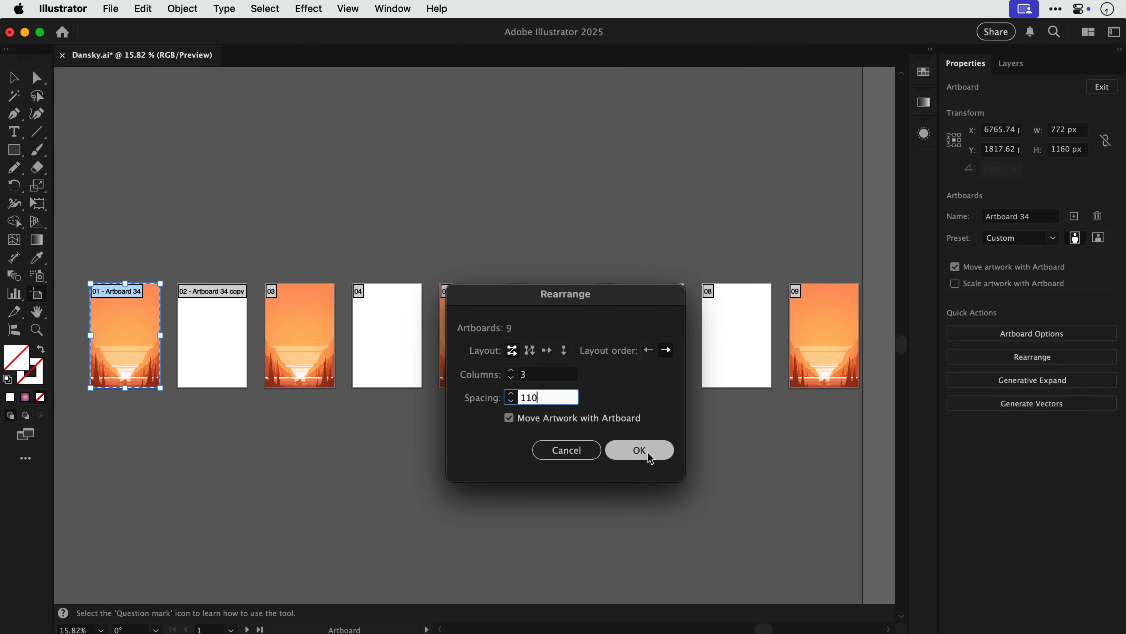
left_click(638, 450)
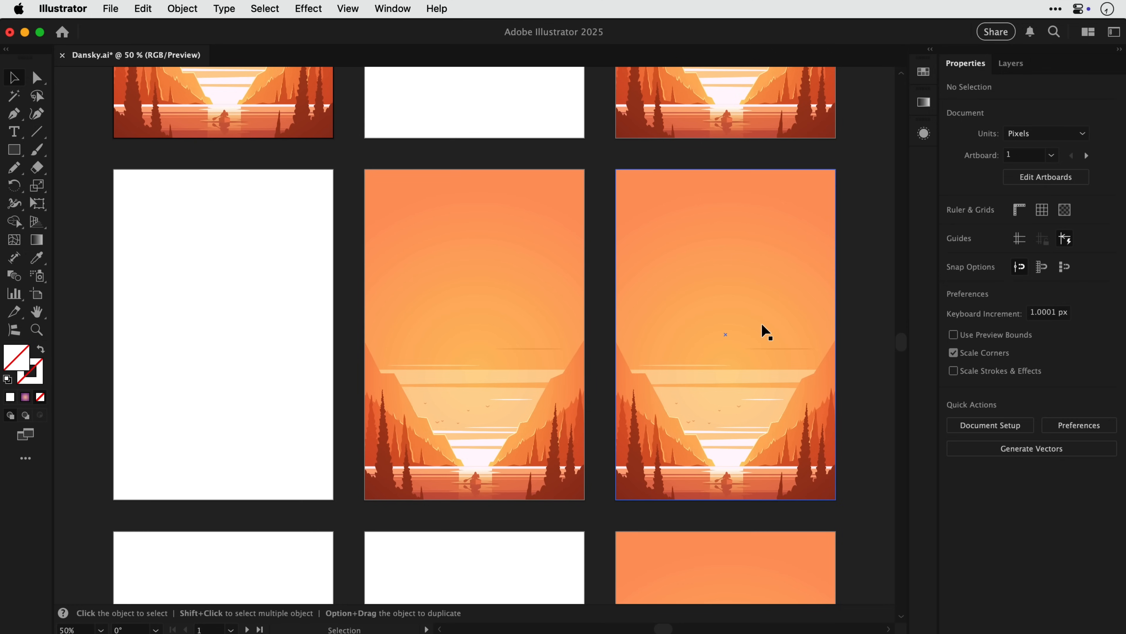
Start Generative Recolor on the centre landscape with the prompt 'British Misery'.
left_click(474, 330)
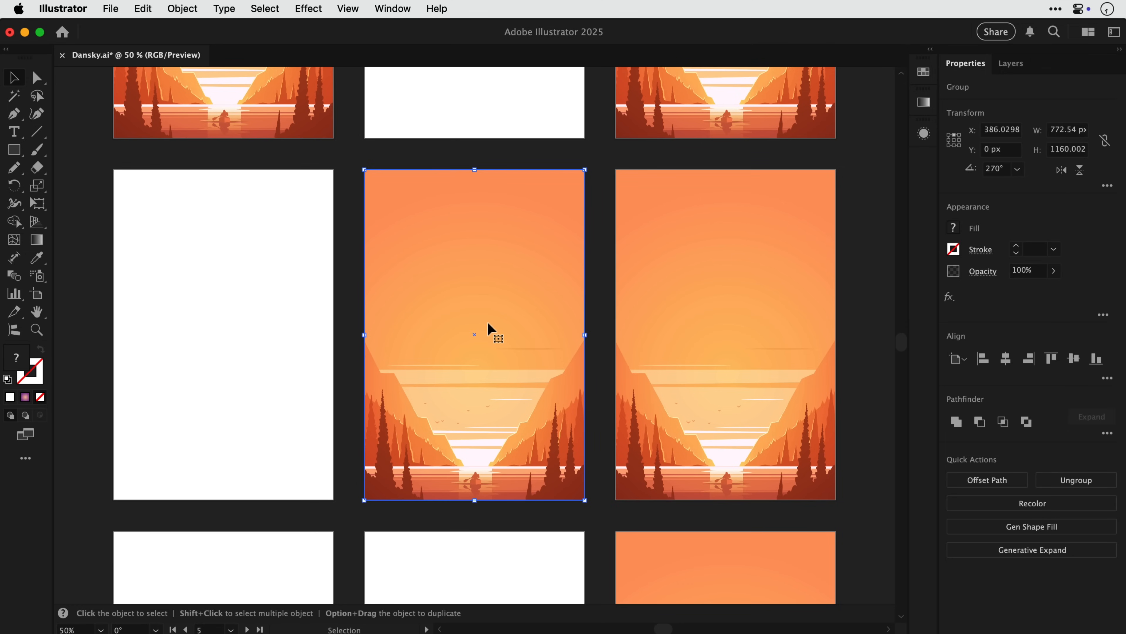
left_click(142, 9)
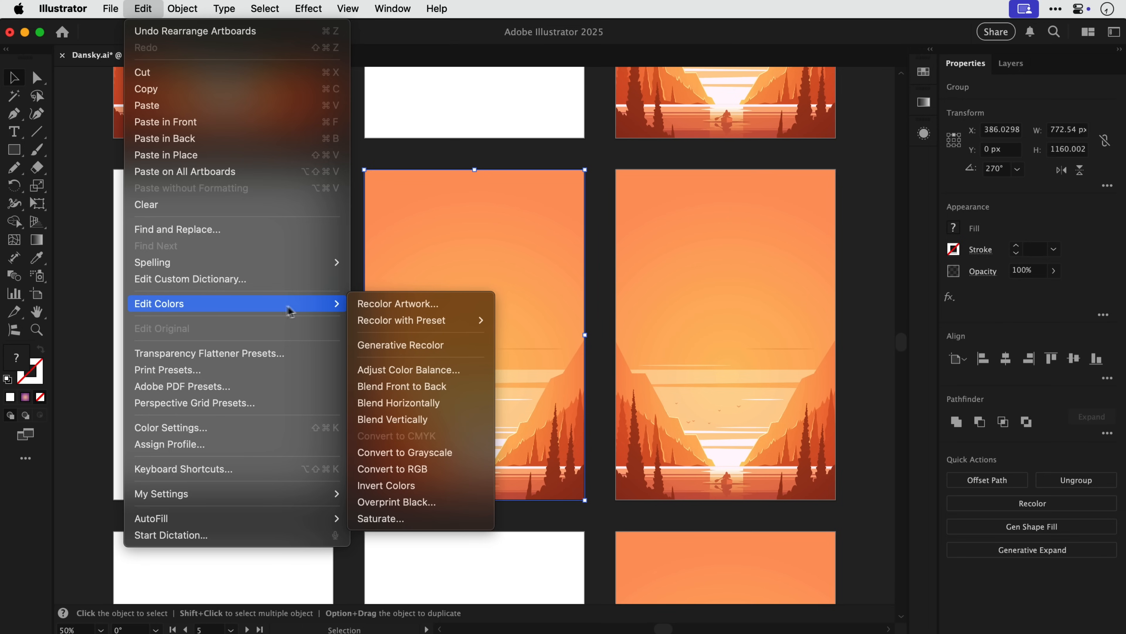
left_click(397, 304)
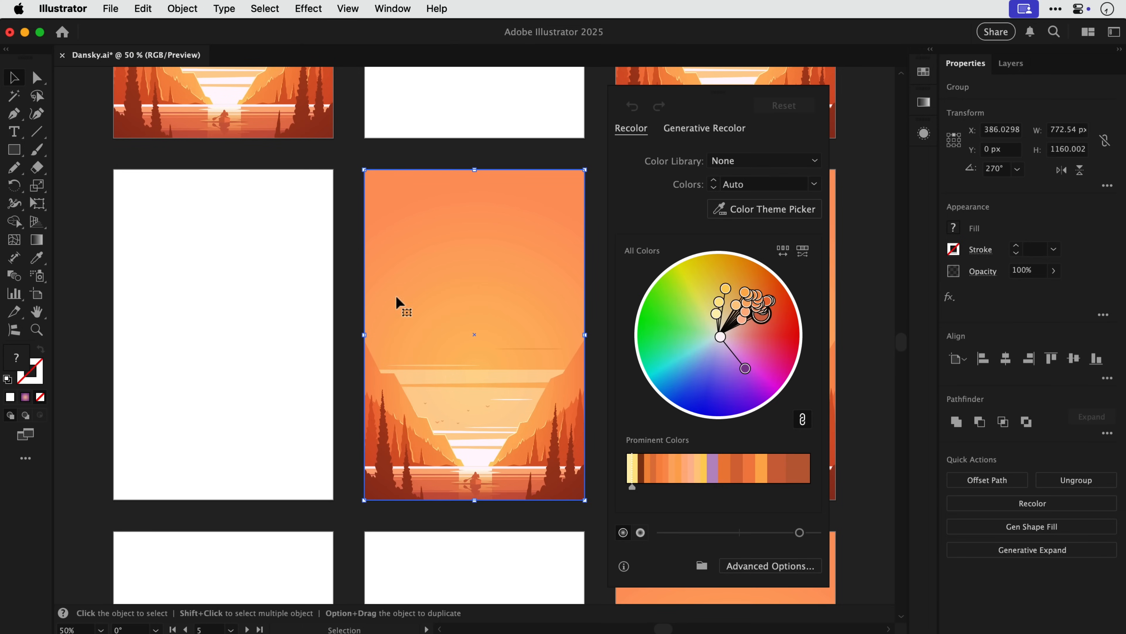
left_click(705, 128)
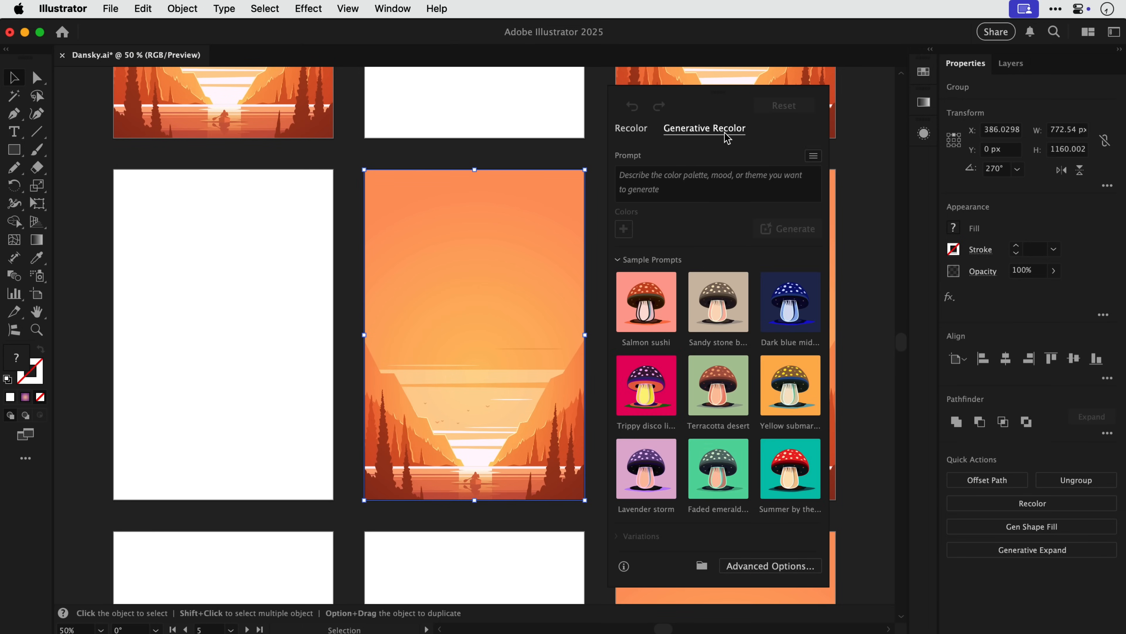
type("British")
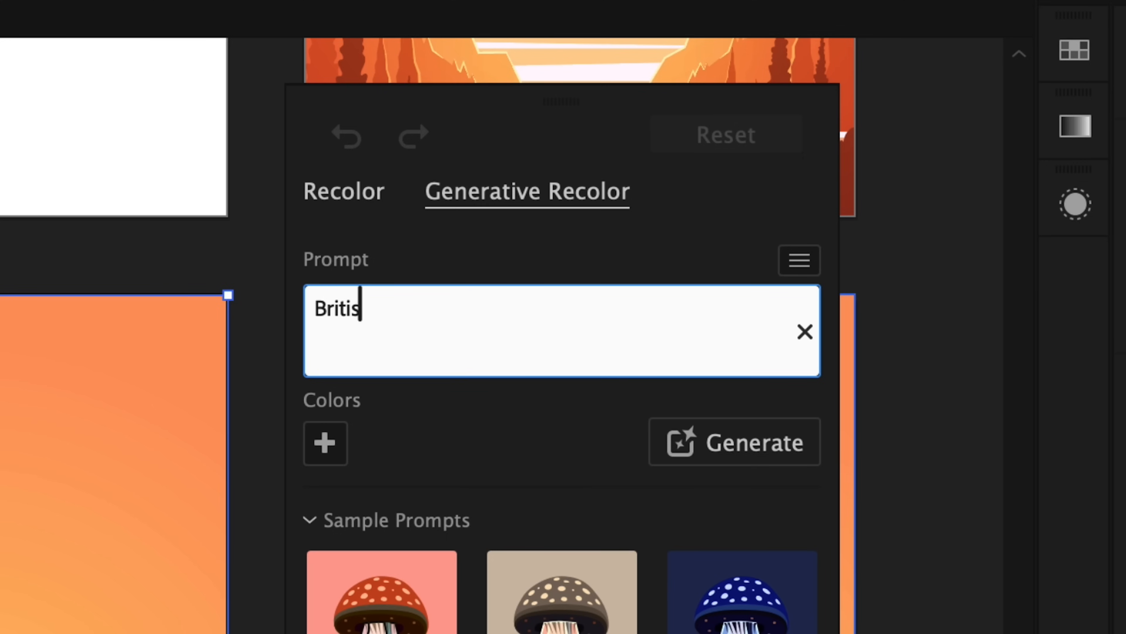
type("h Misery")
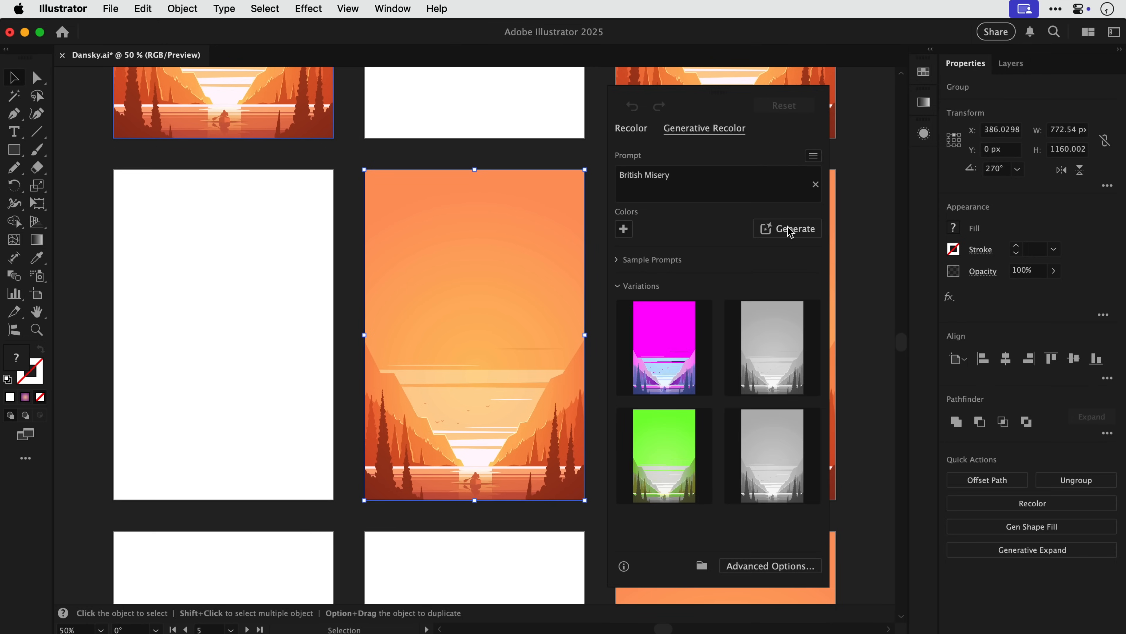
Preview the magenta variation, apply the grey one, and deselect the recolored landscape.
left_click(663, 347)
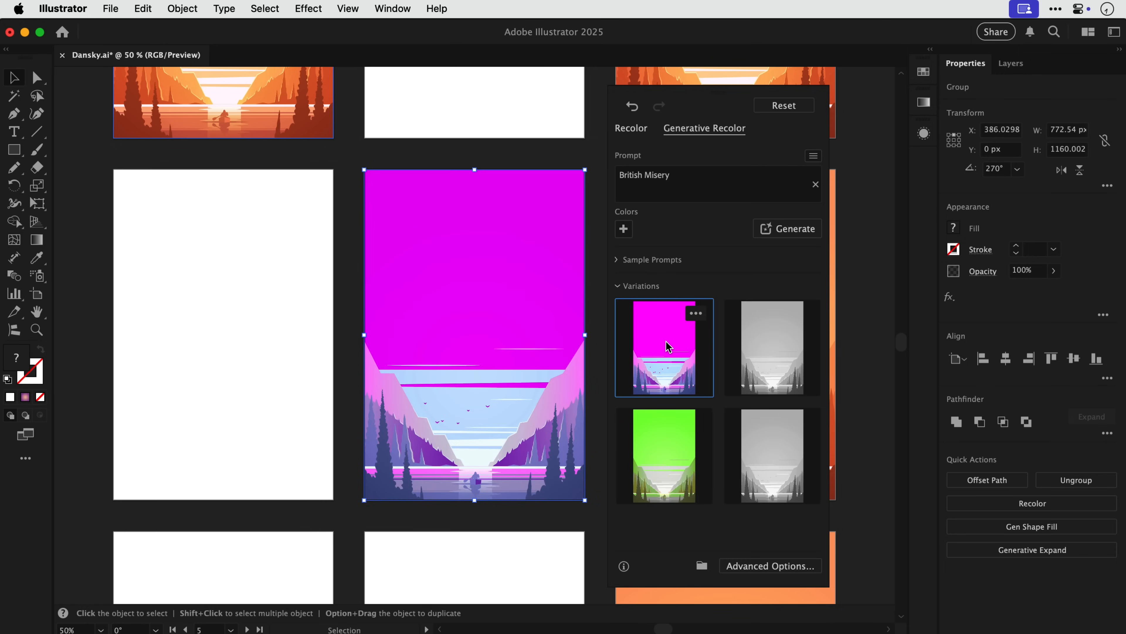
left_click(772, 347)
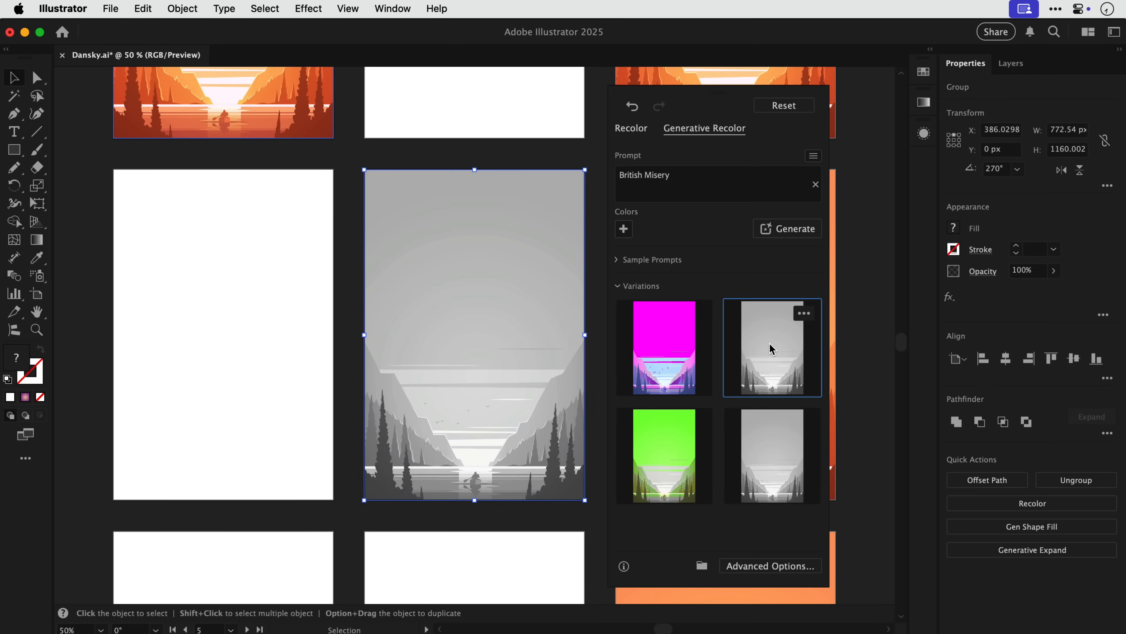
left_click(870, 287)
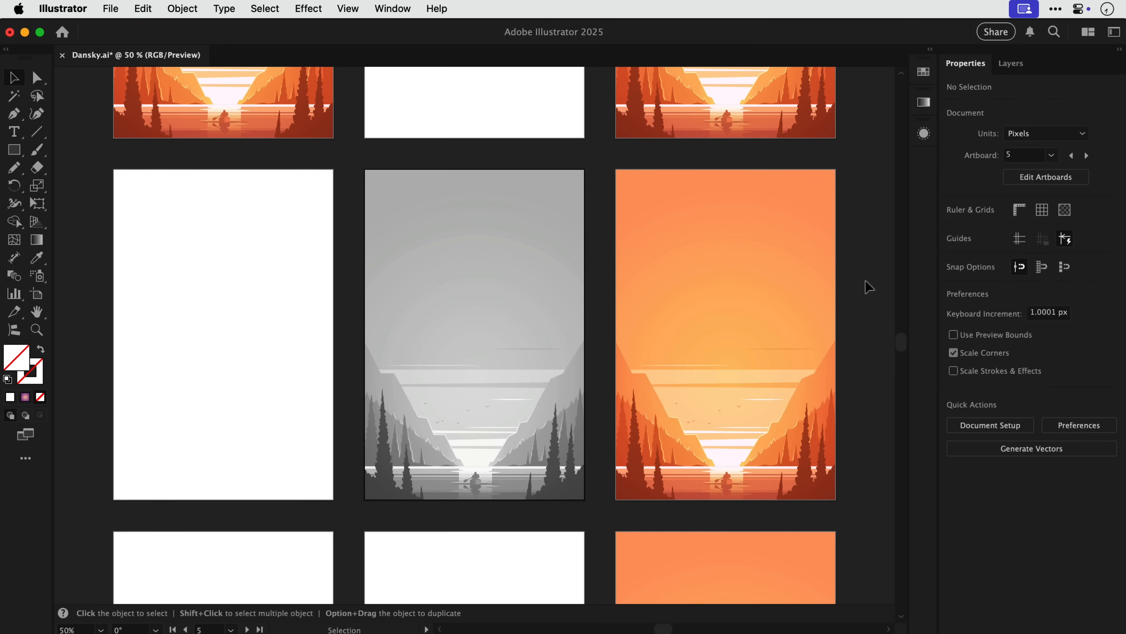